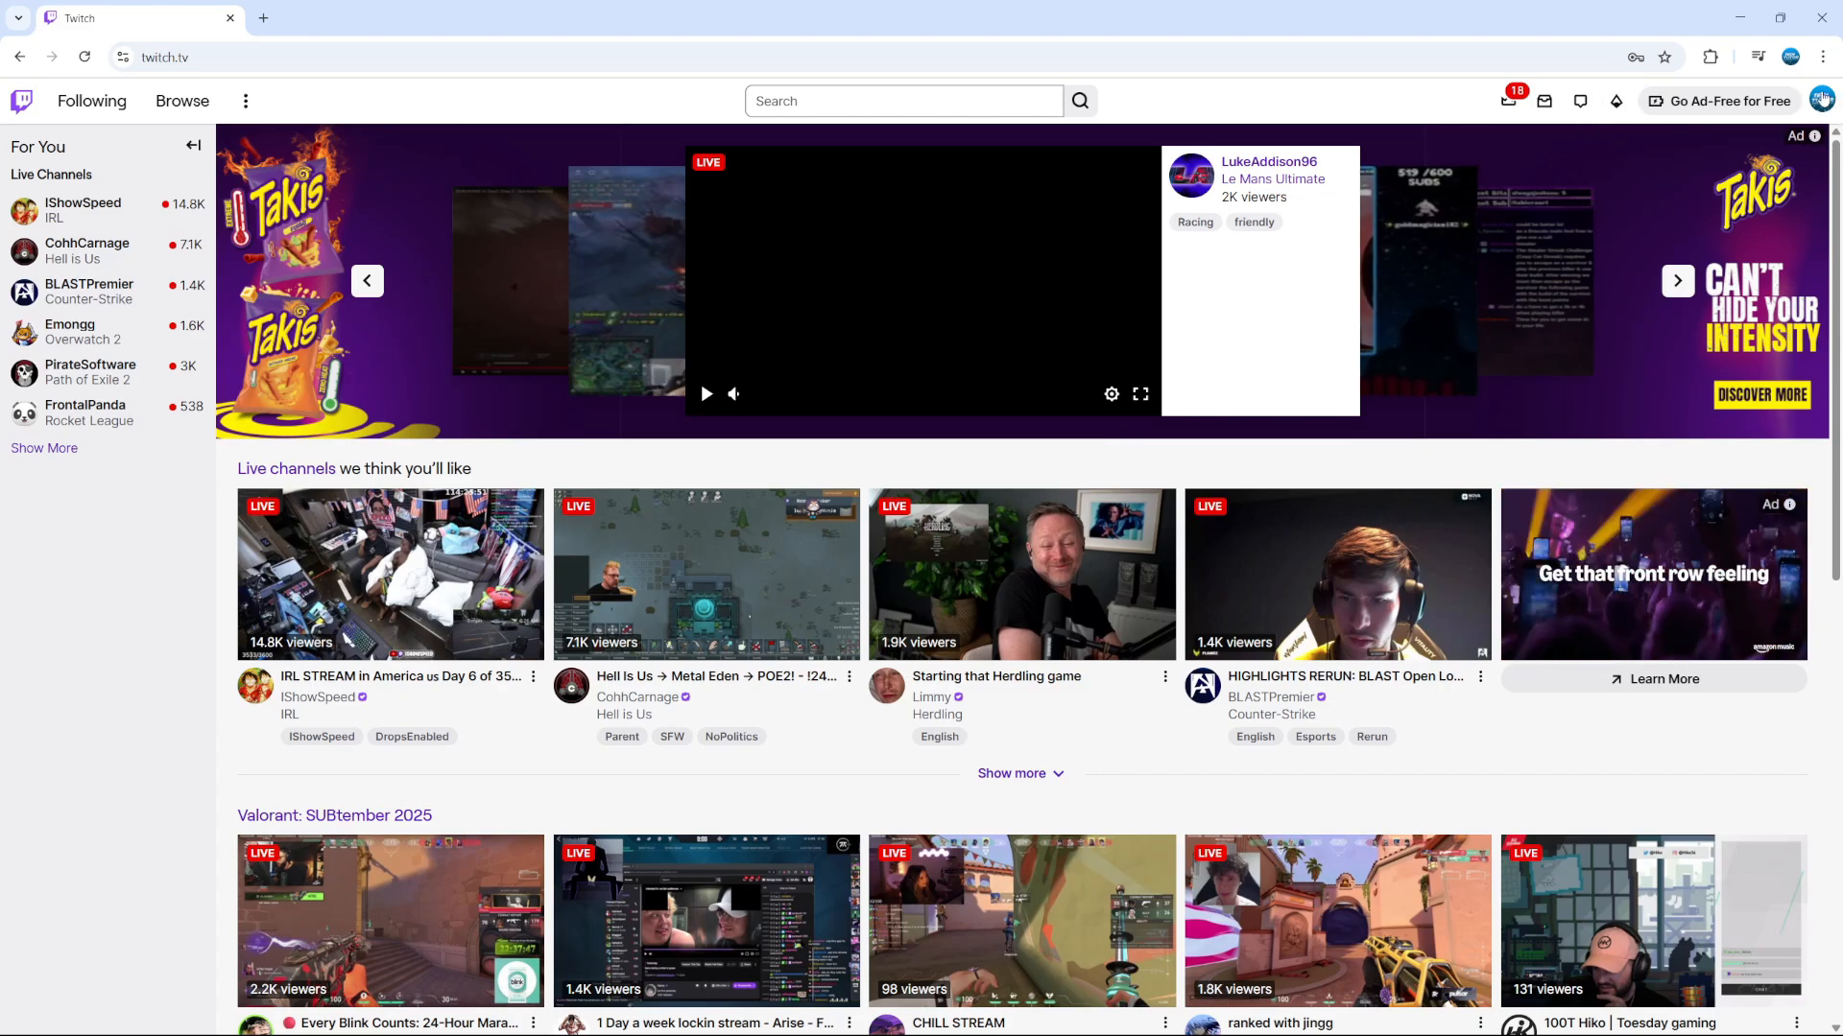
# Open Settings from the avatar menu to reach the Profile settings page.
pyautogui.click(1820, 100)
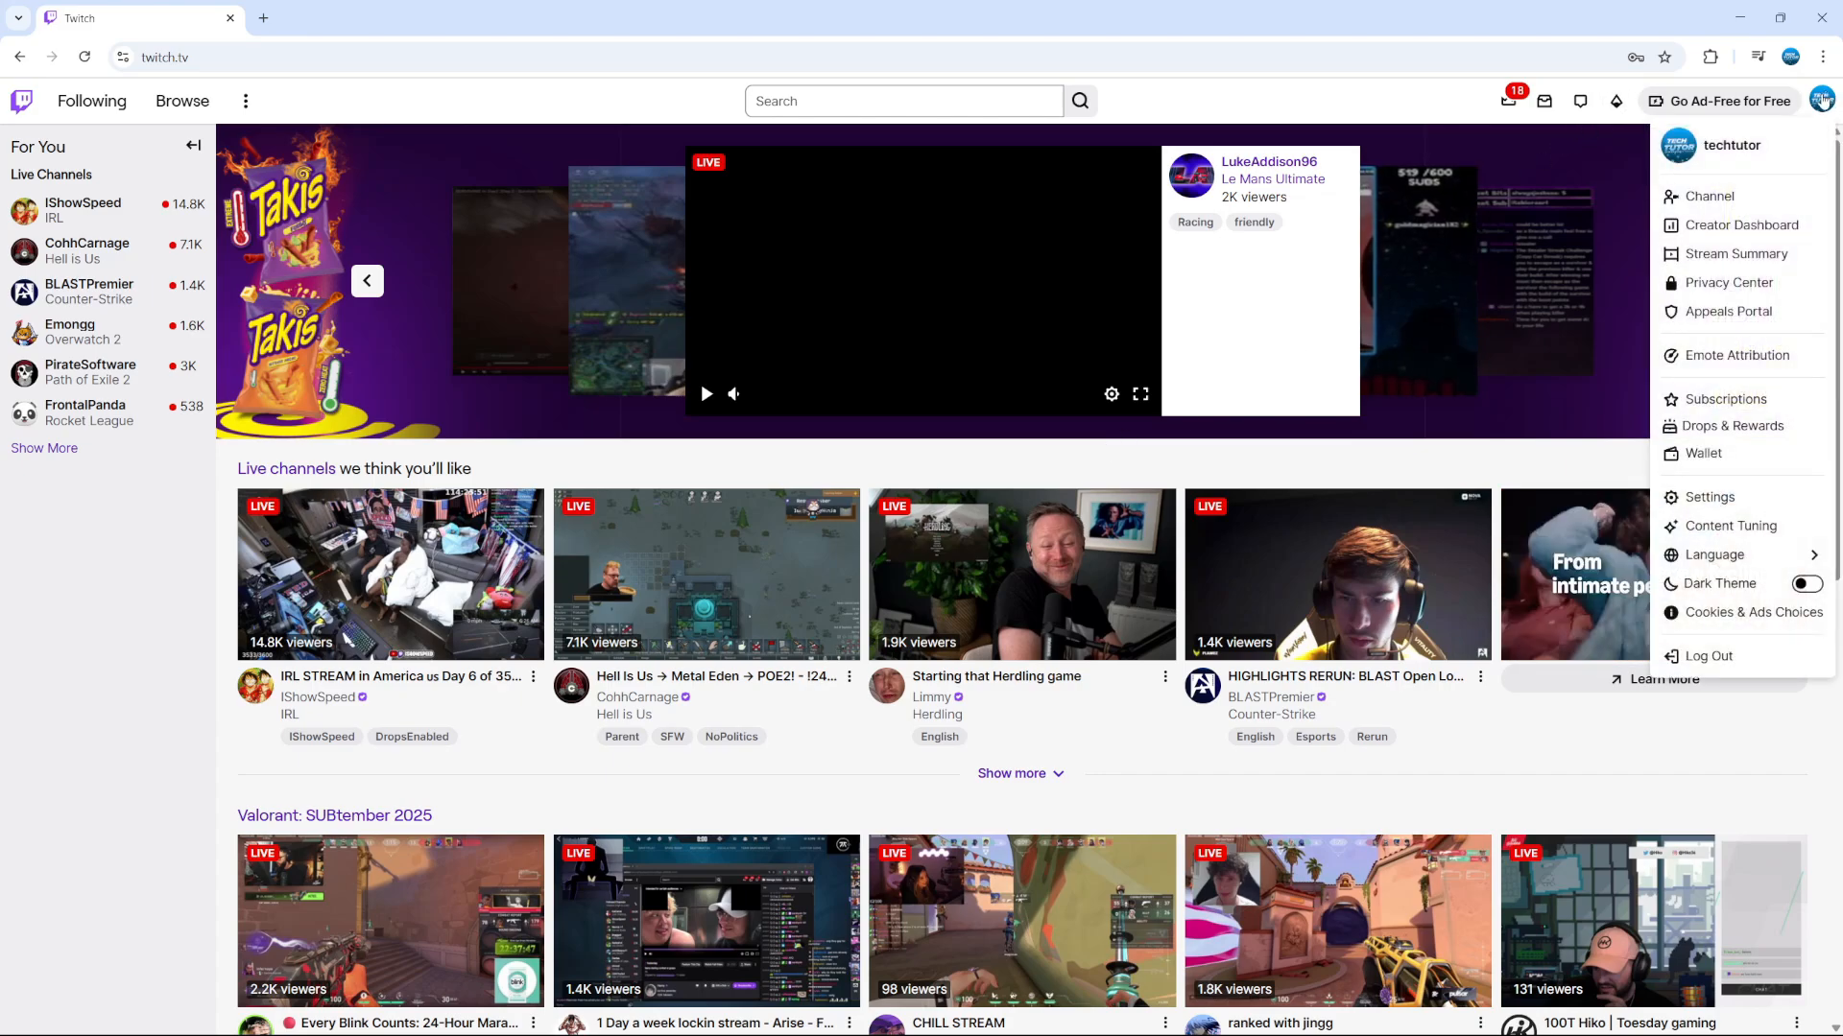
pyautogui.moveTo(1730, 425)
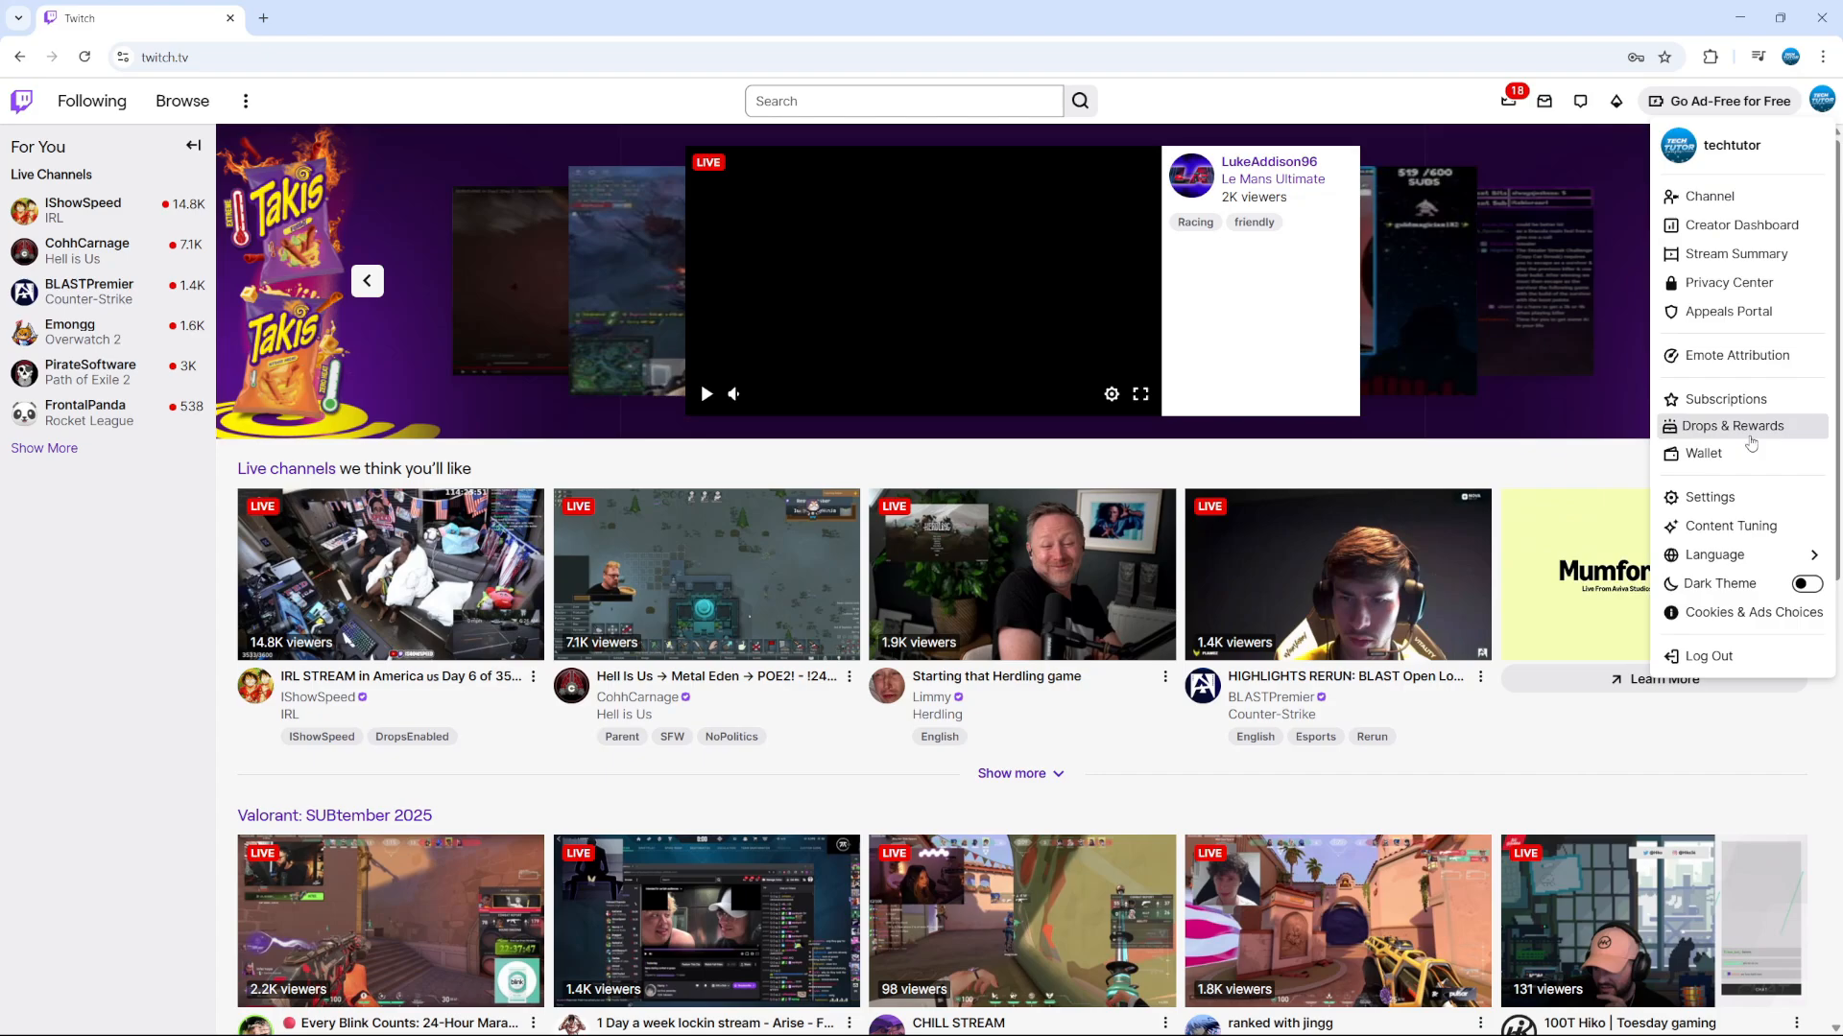
pyautogui.click(1710, 496)
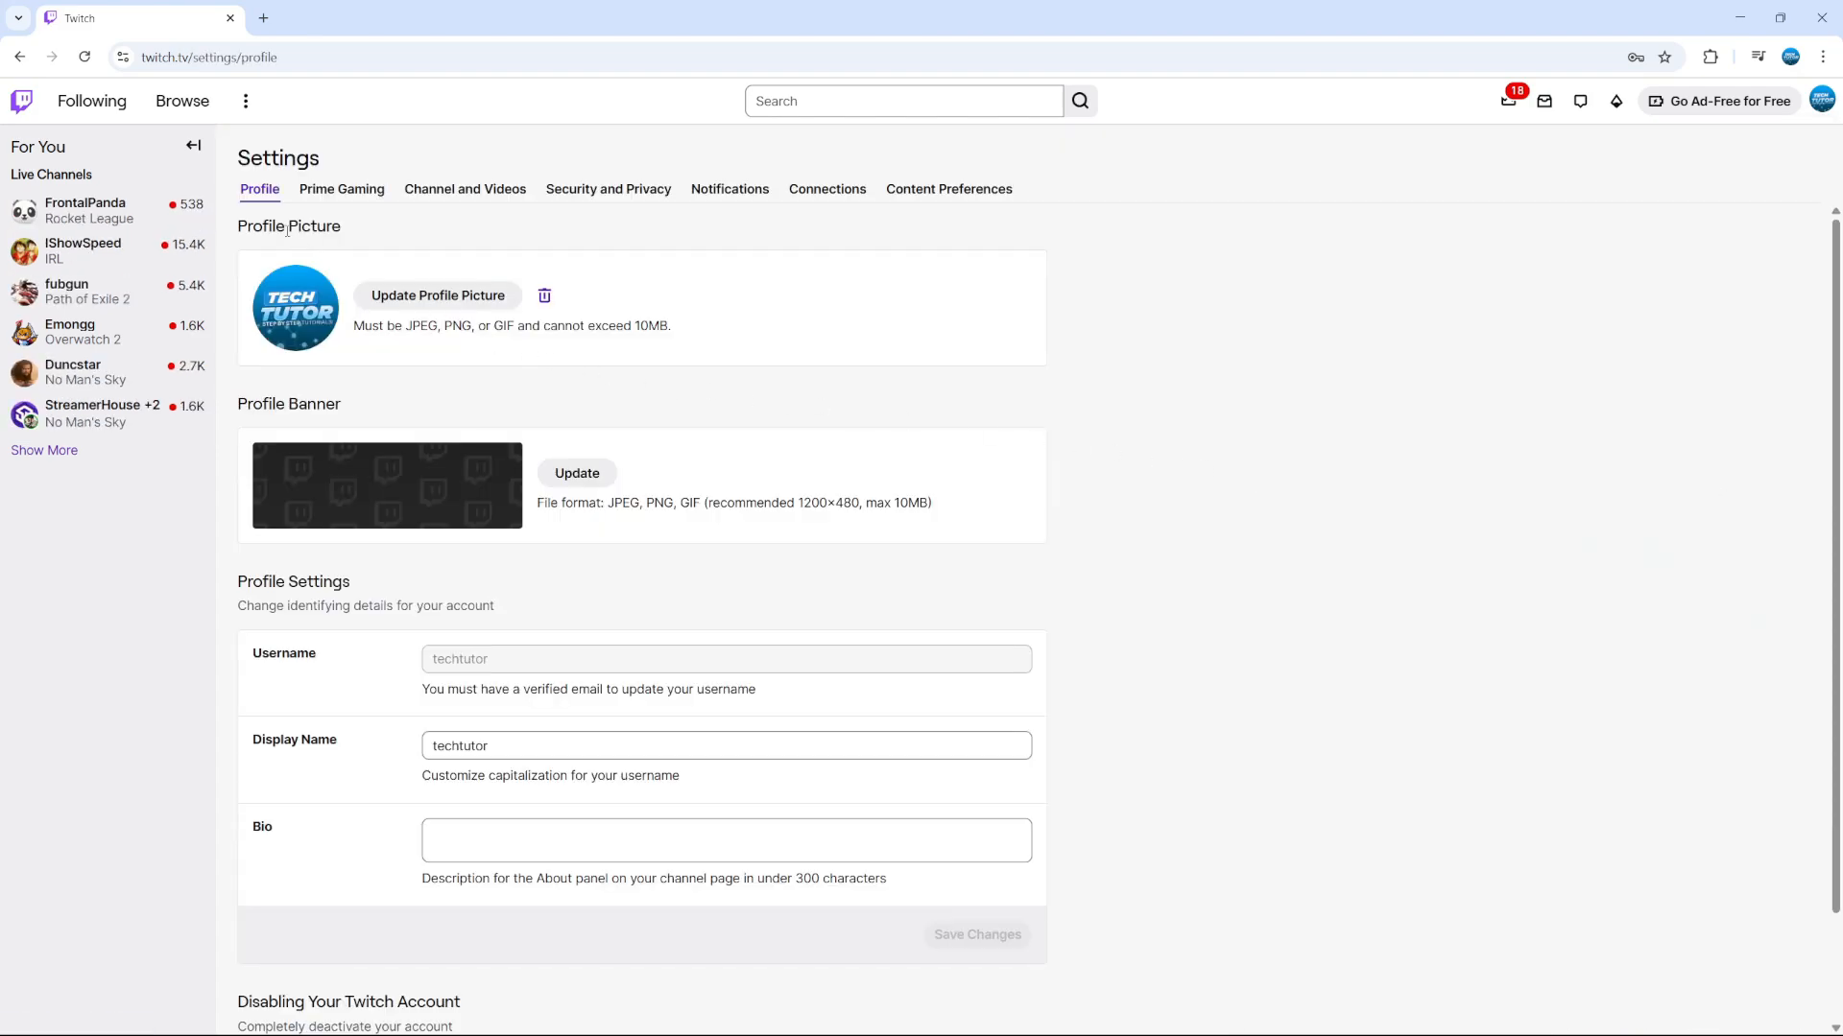
pyautogui.moveTo(261, 189)
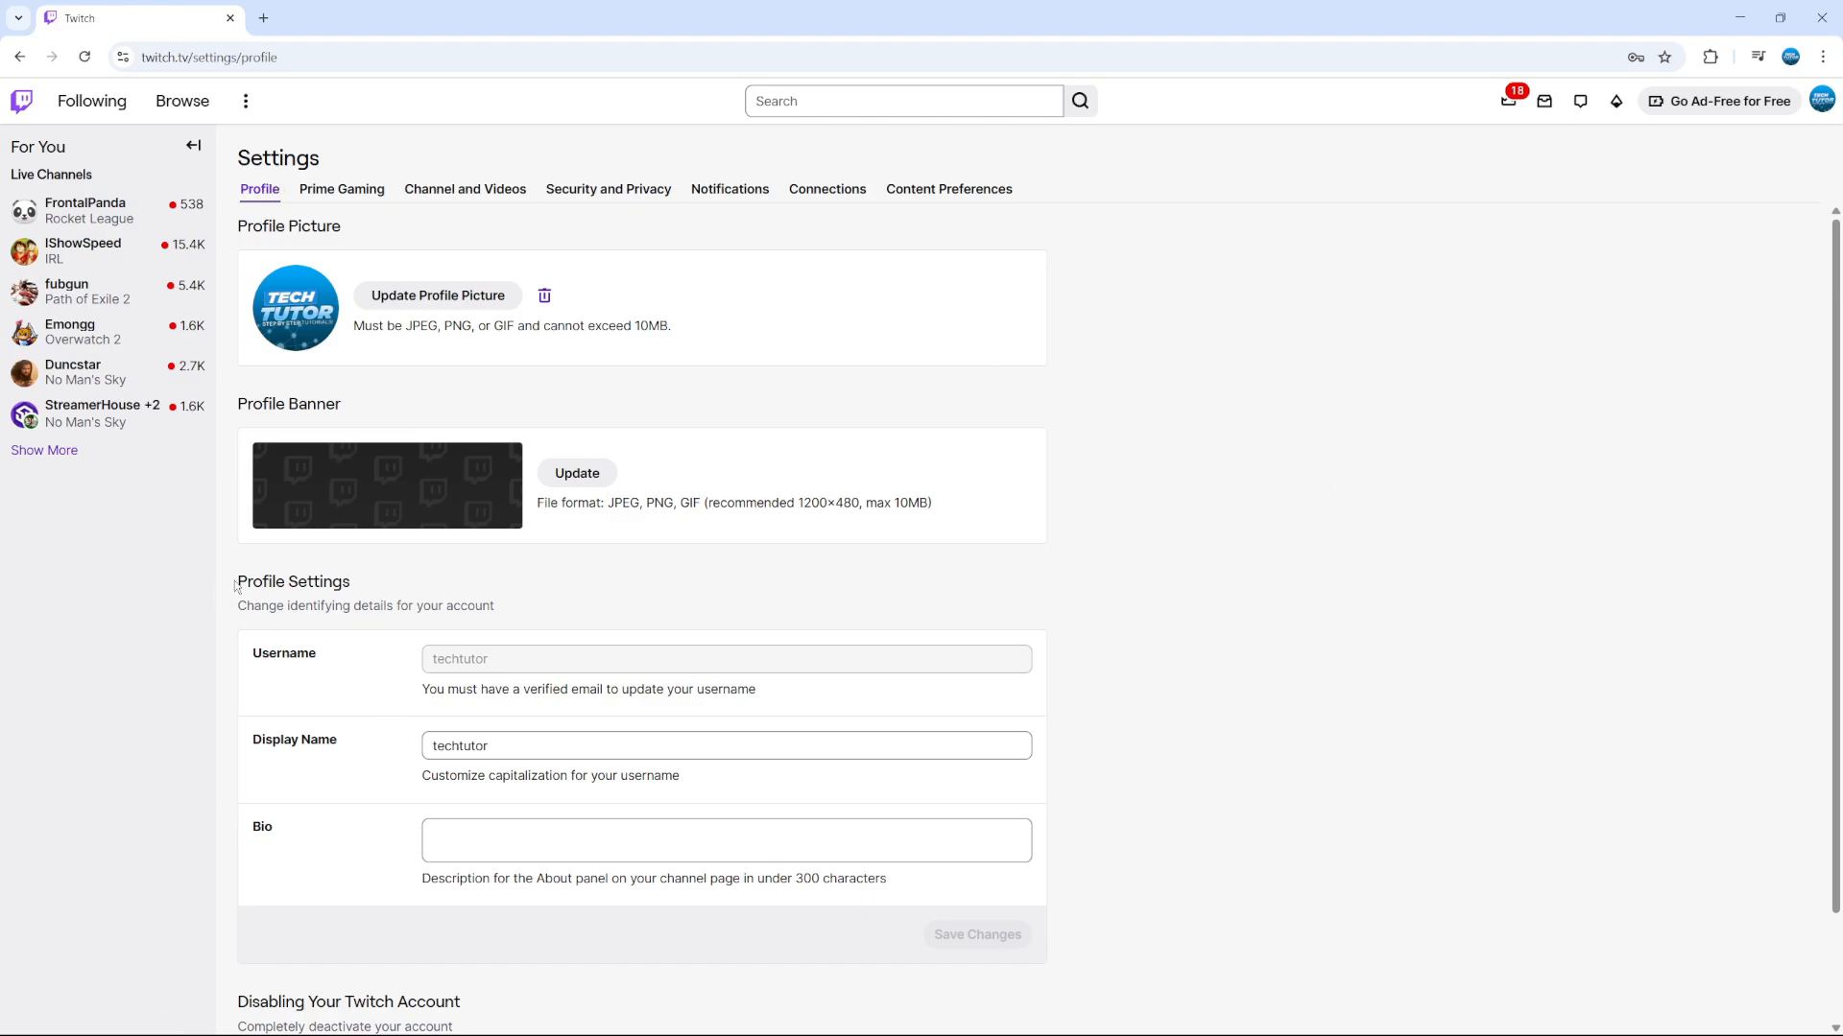
pyautogui.doubleClick(293, 581)
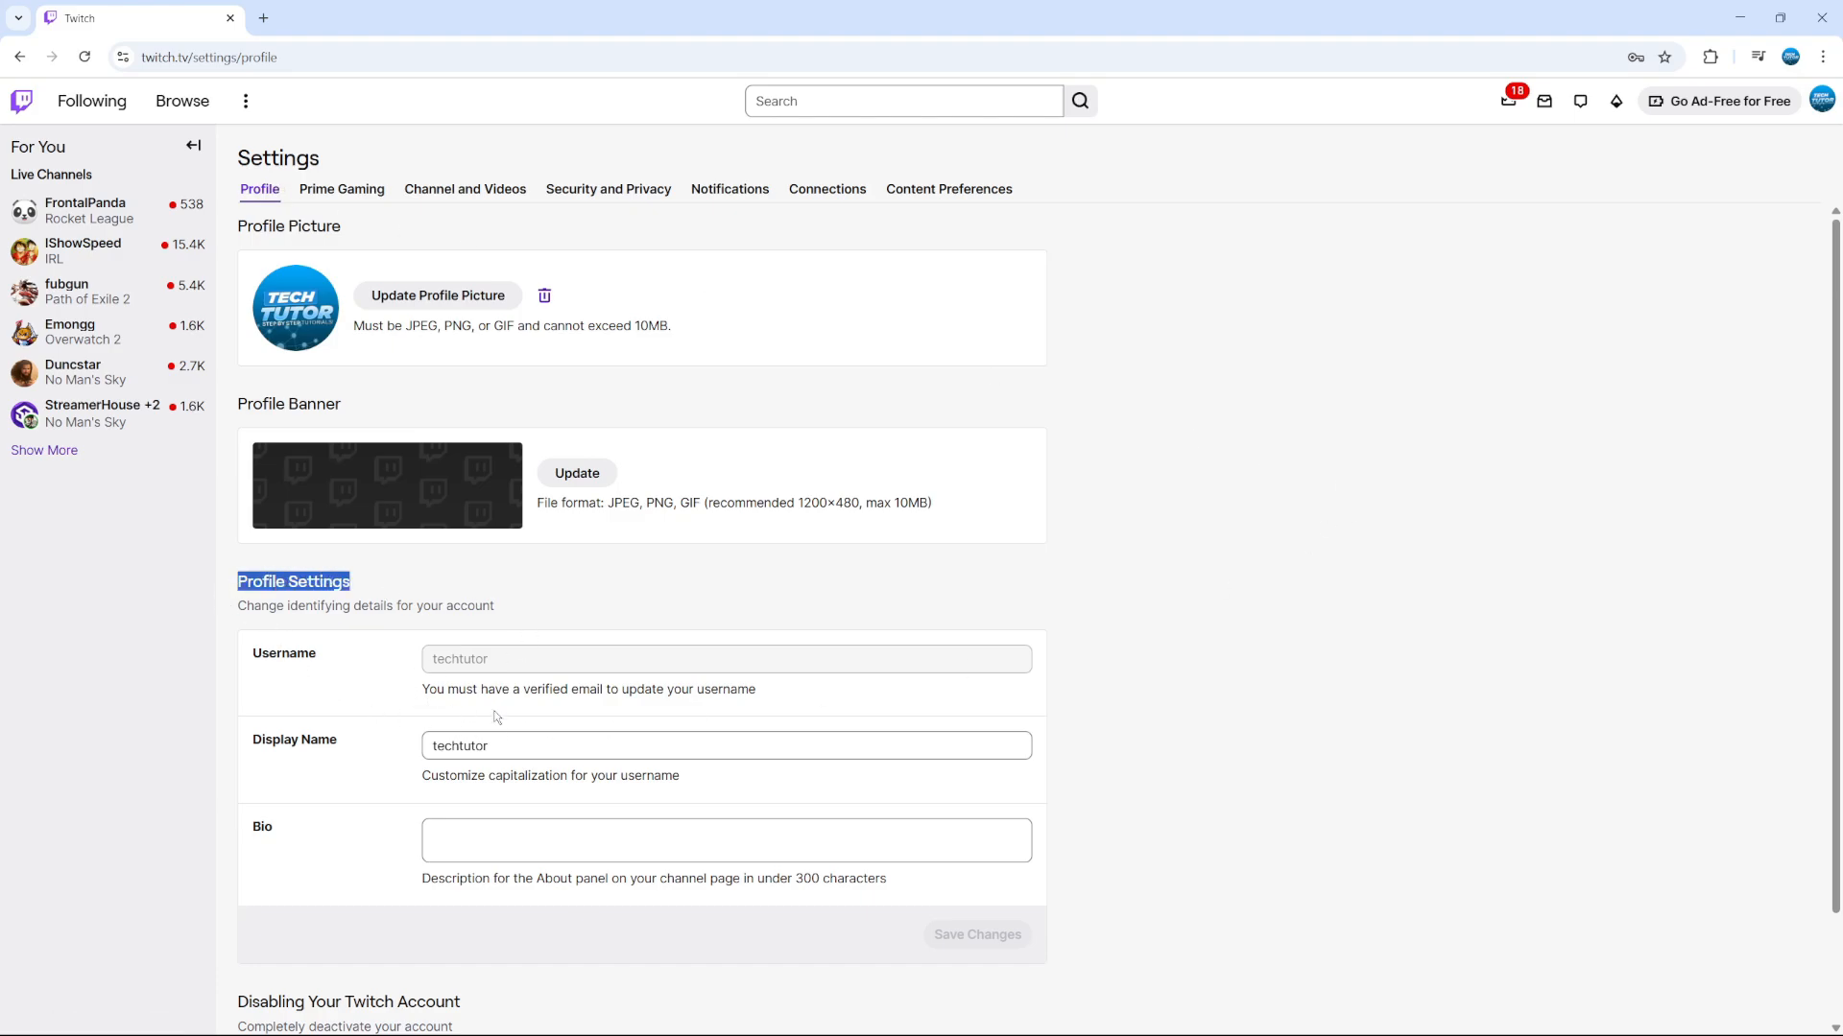
pyautogui.click(725, 745)
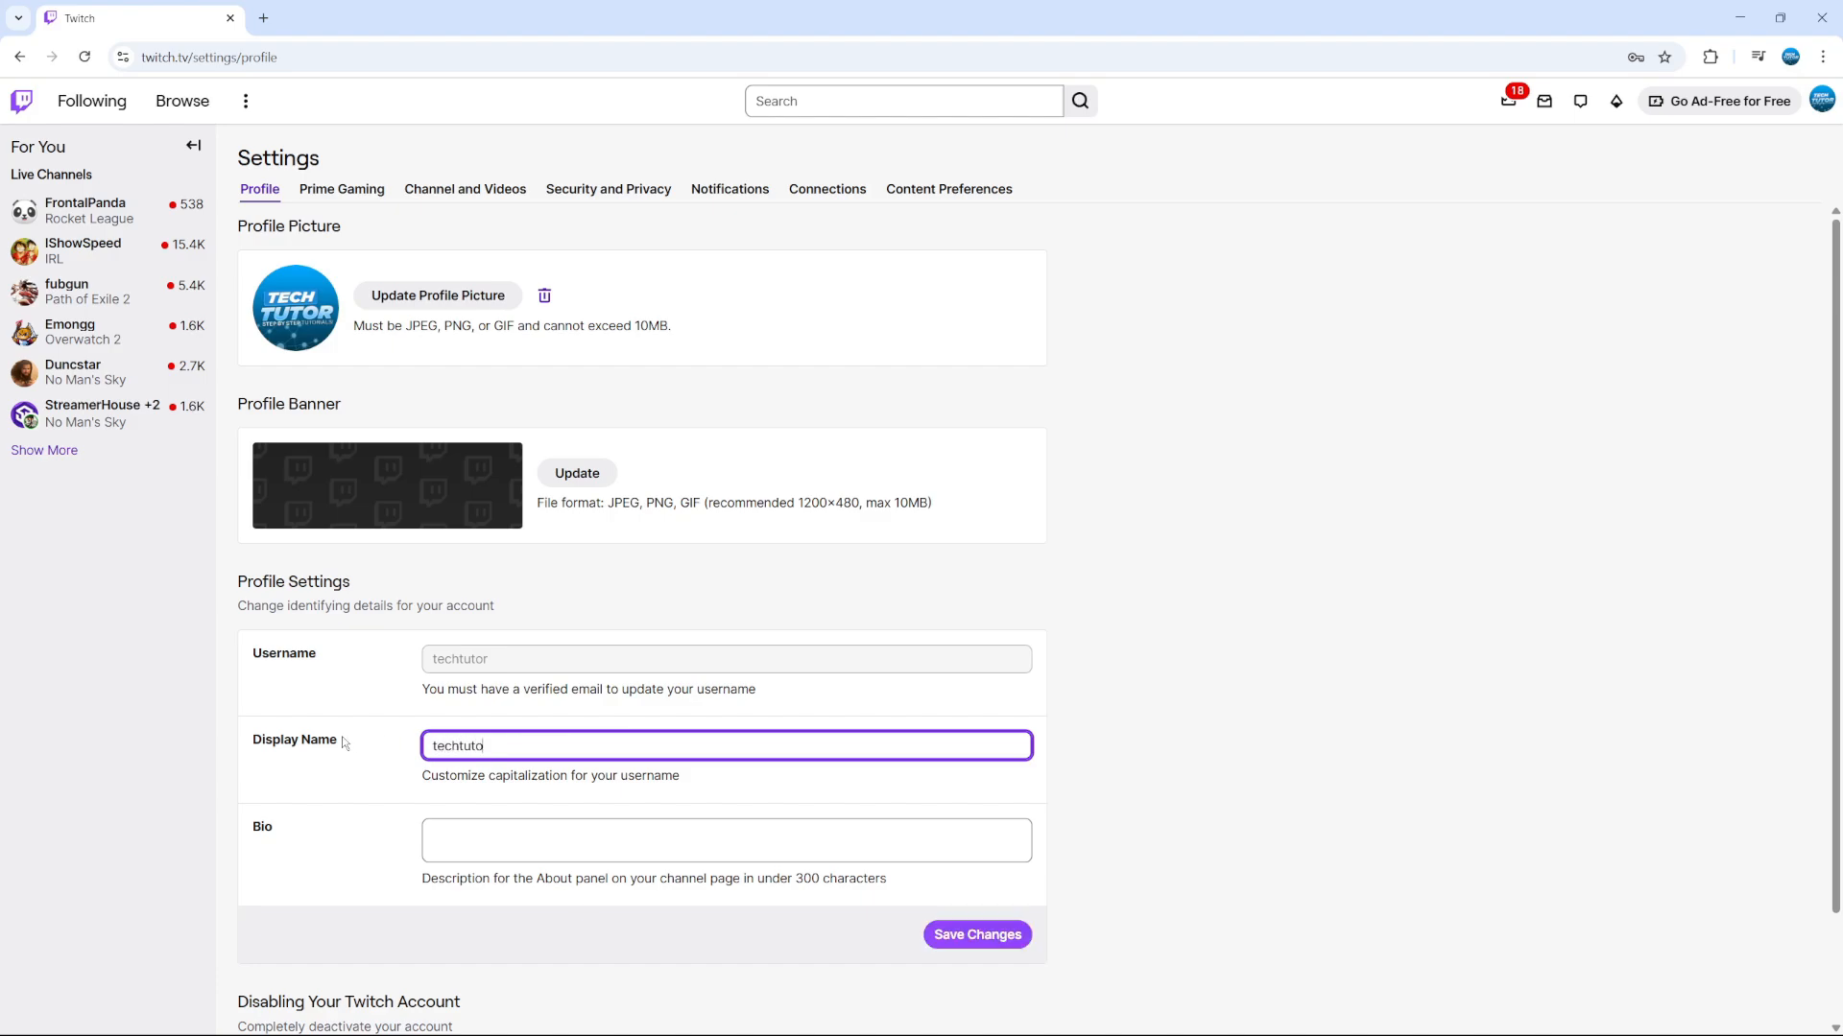
# Append 'ryt321' to the Display Name so it reads techtutoryt321.
pyautogui.write('ryt321')
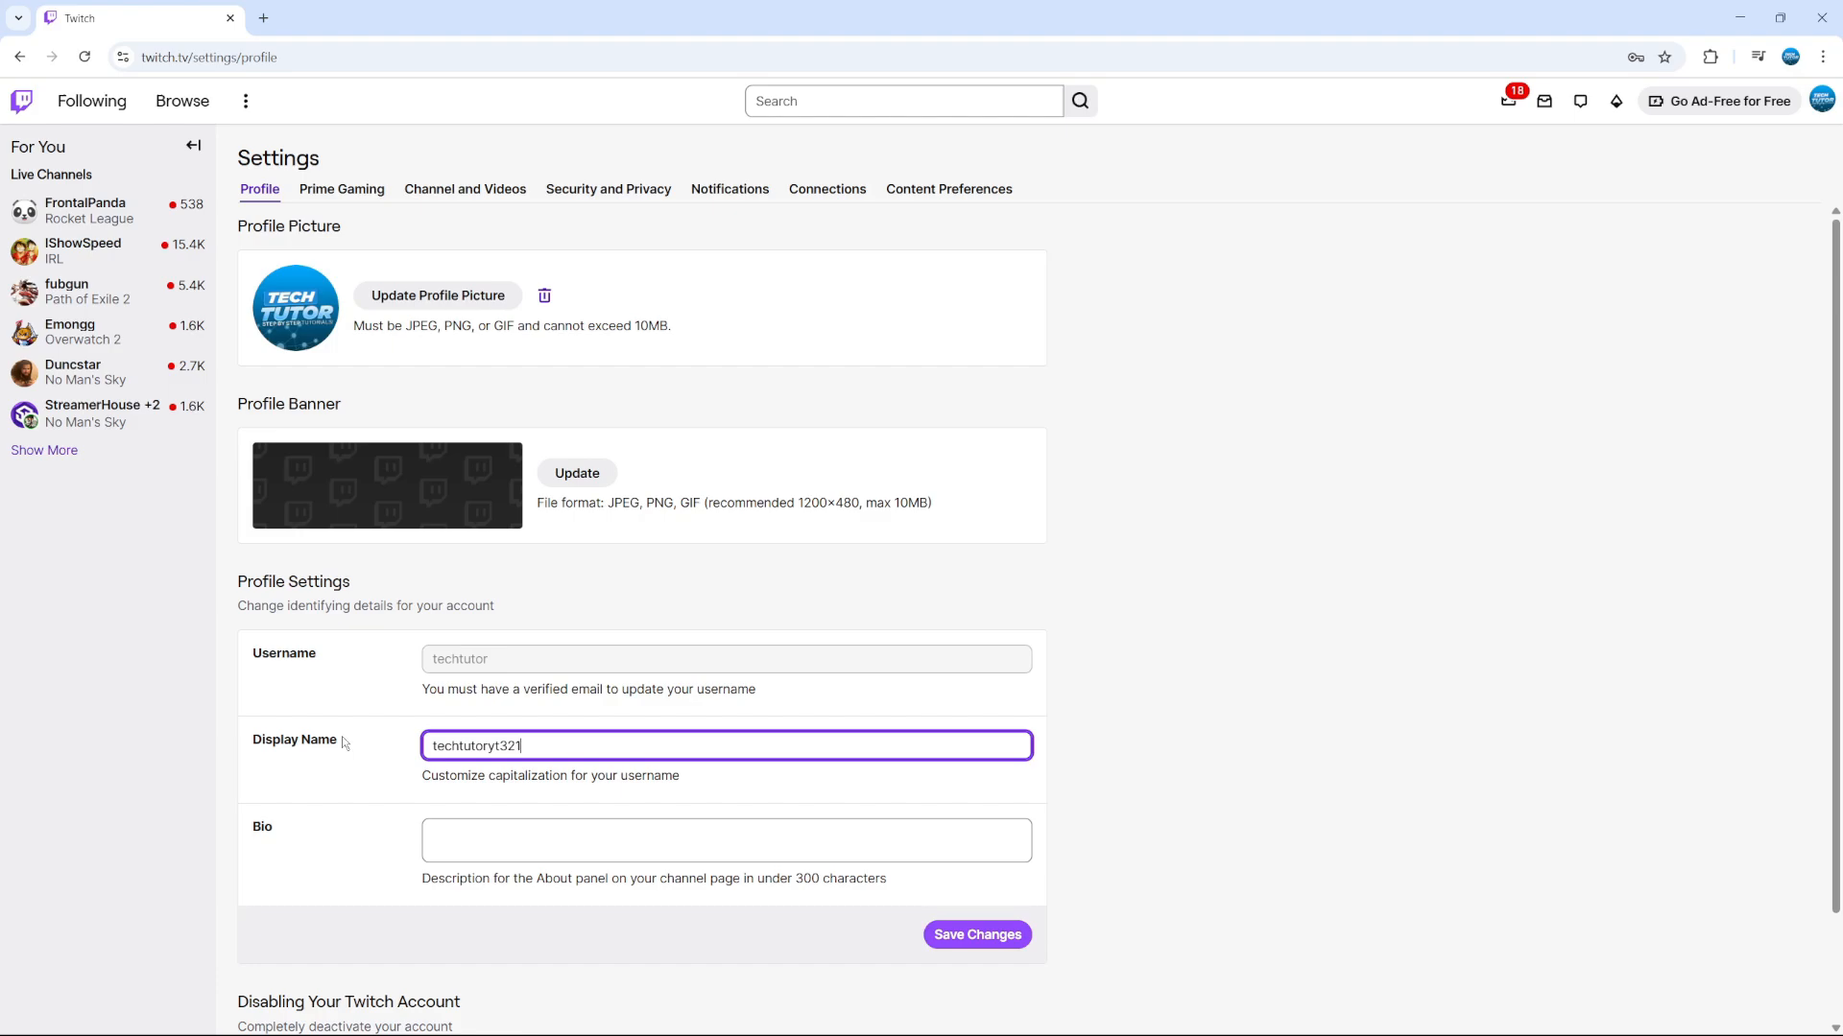
pyautogui.moveTo(1275, 851)
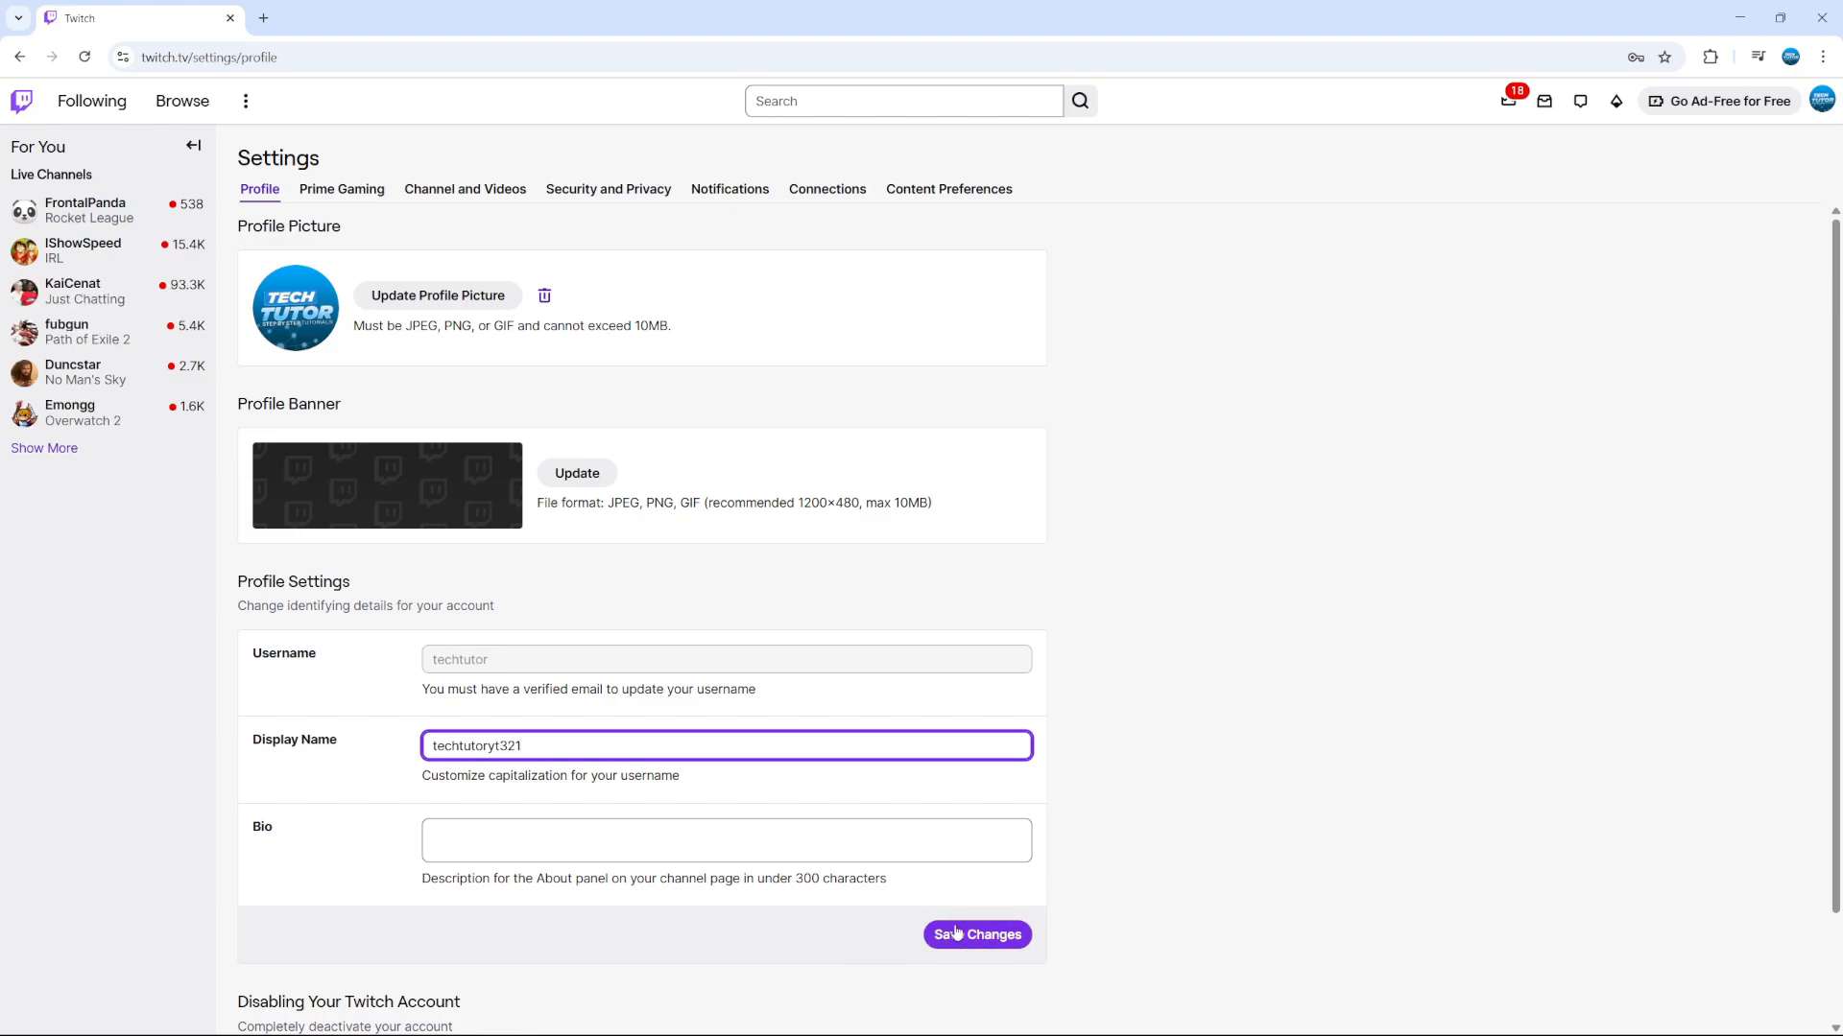
pyautogui.moveTo(790, 765)
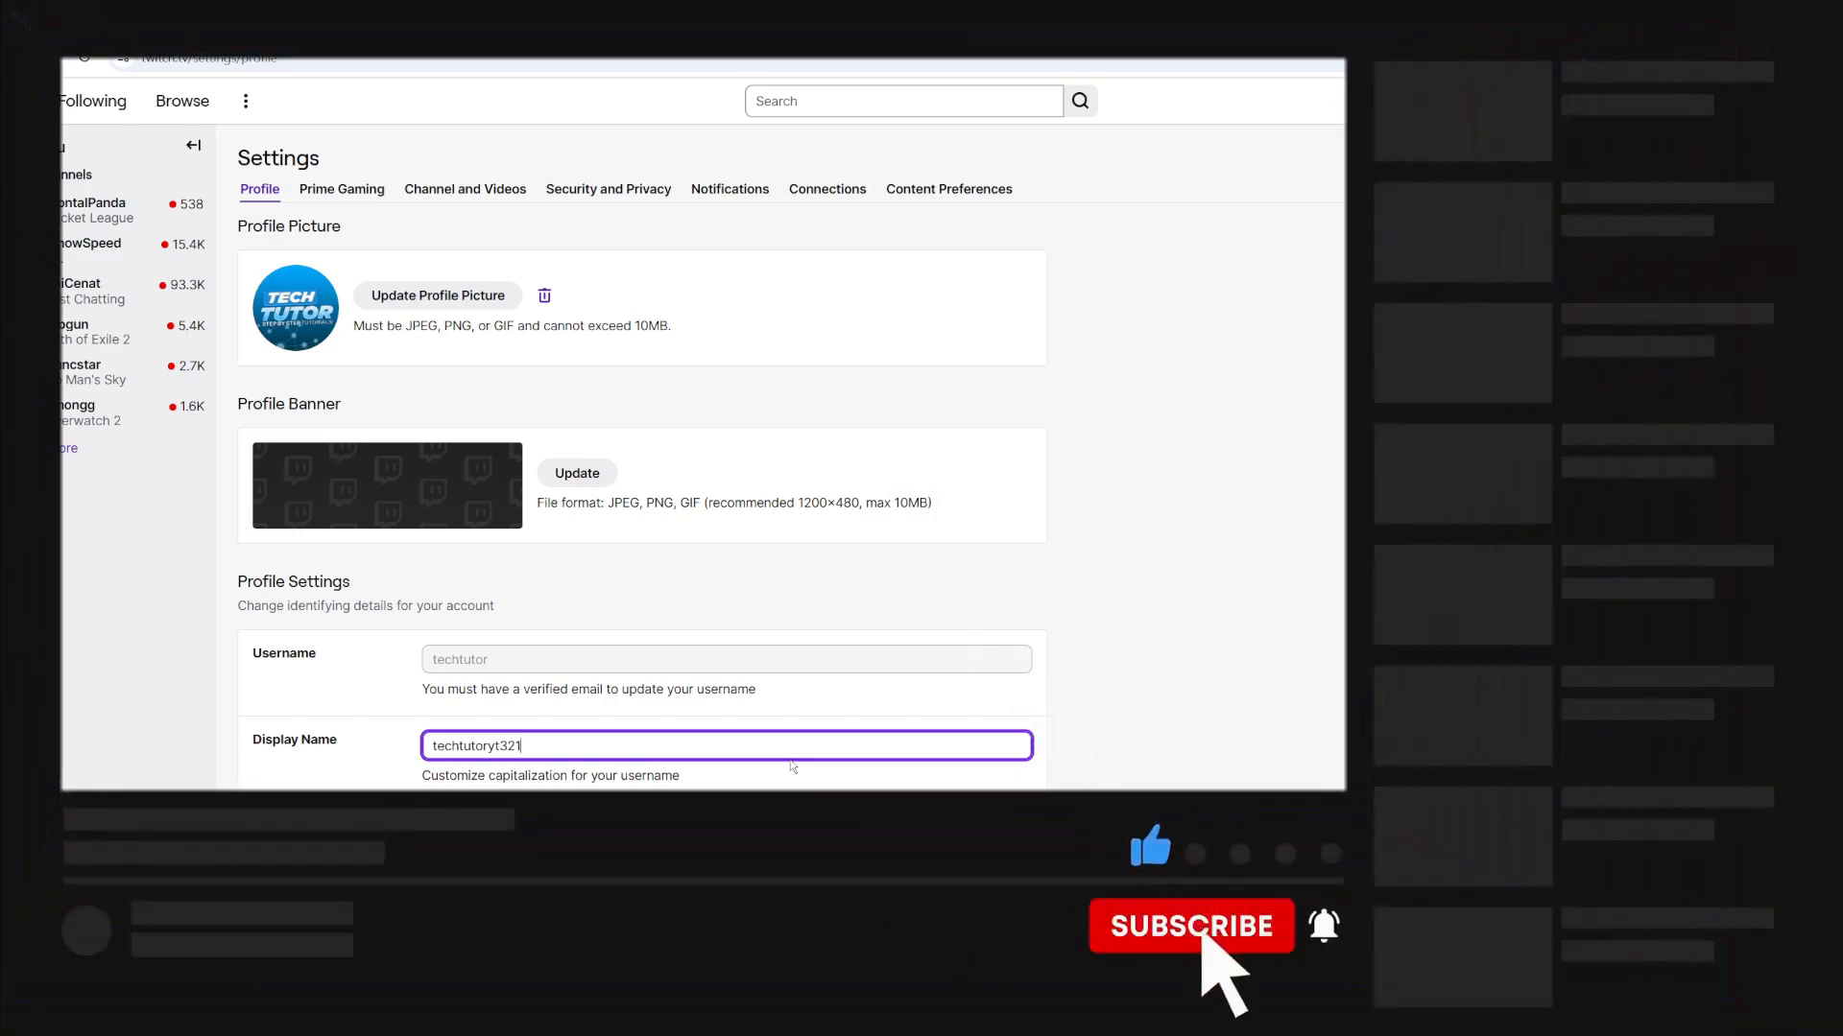
pyautogui.click(1189, 926)
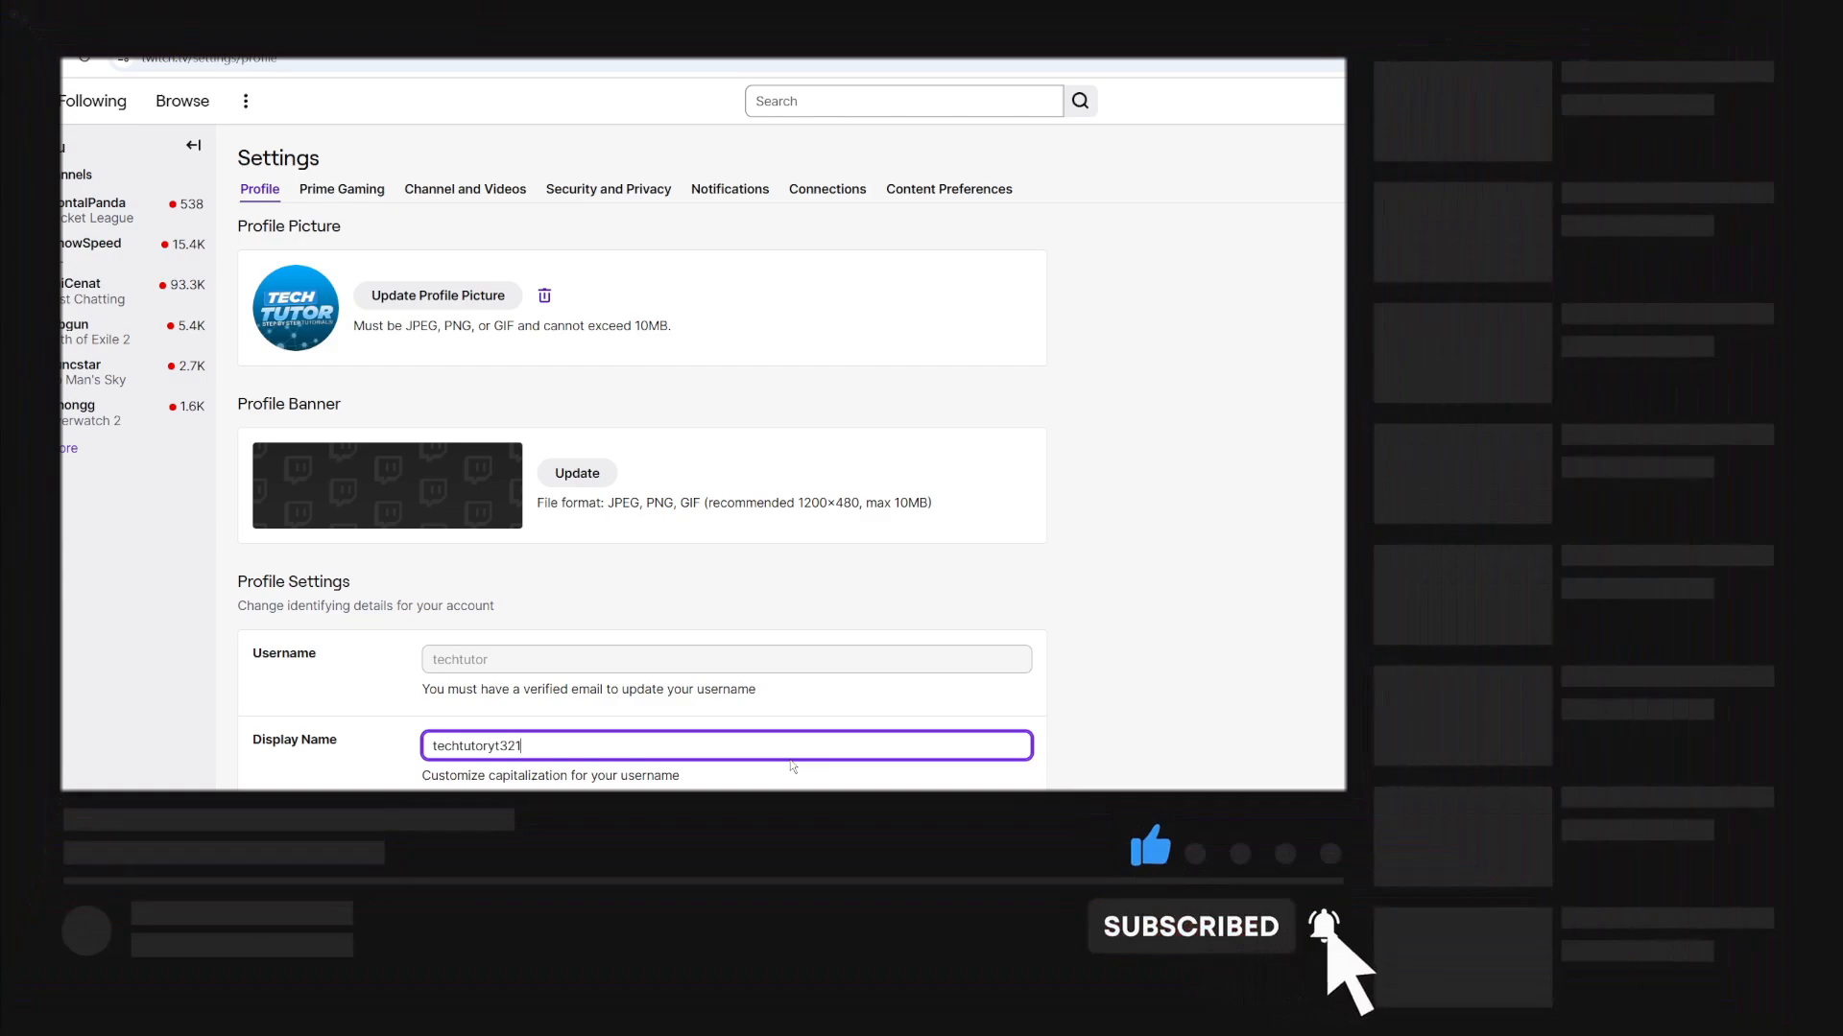